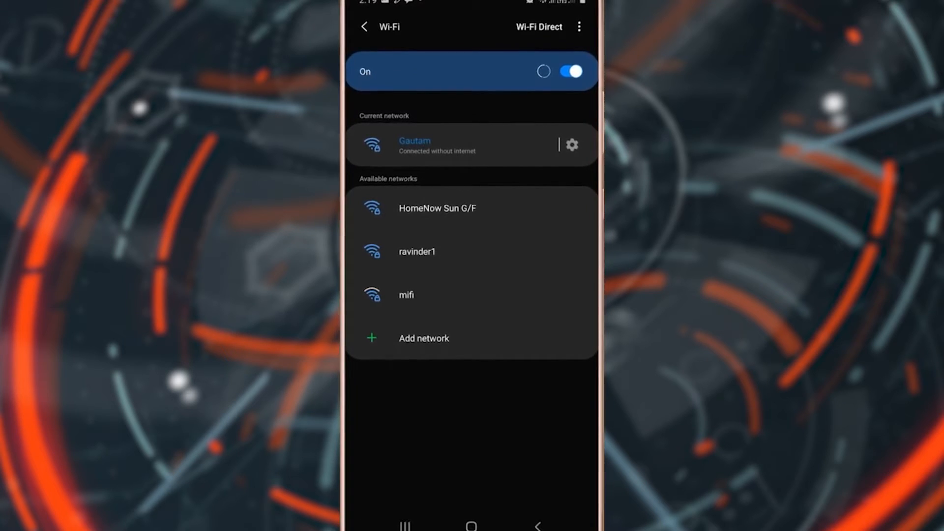
Step: Turn on Wi-Fi scan throttling in Developer options, then go back to the home screen
click(470, 525)
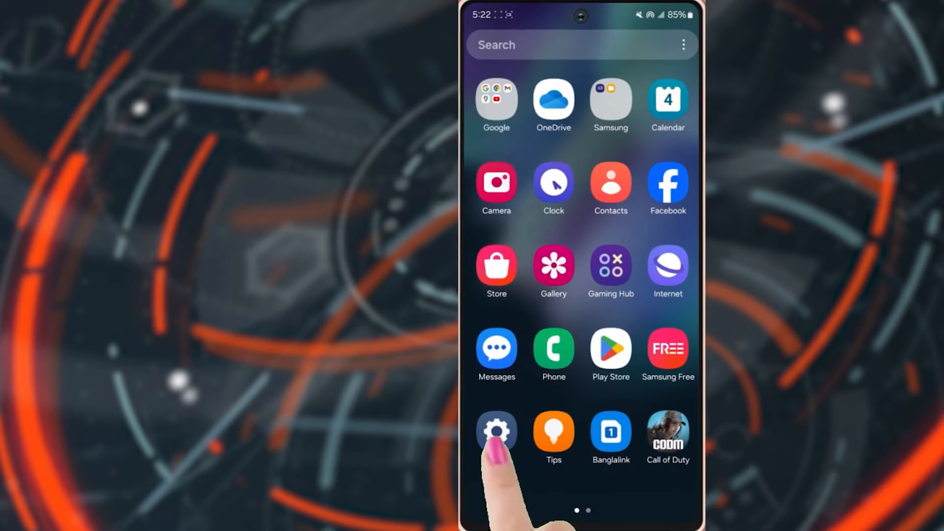
click(495, 430)
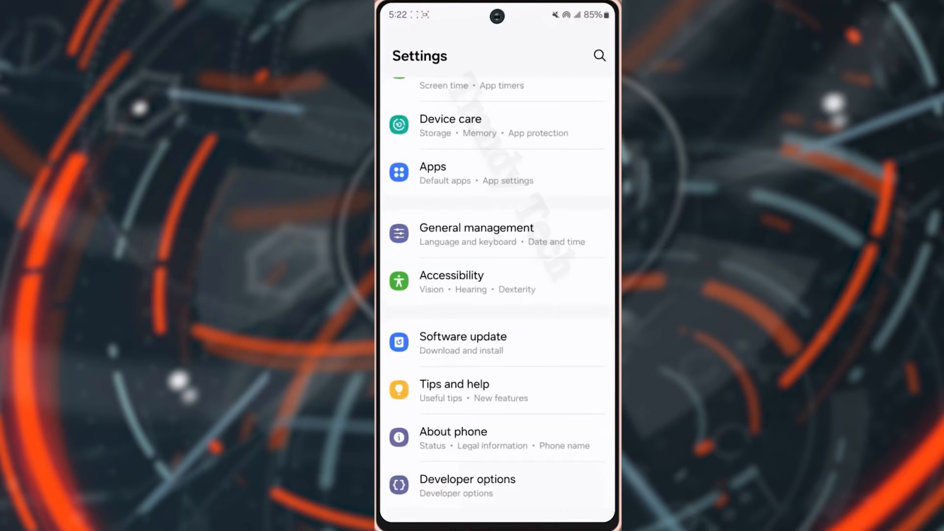
click(468, 485)
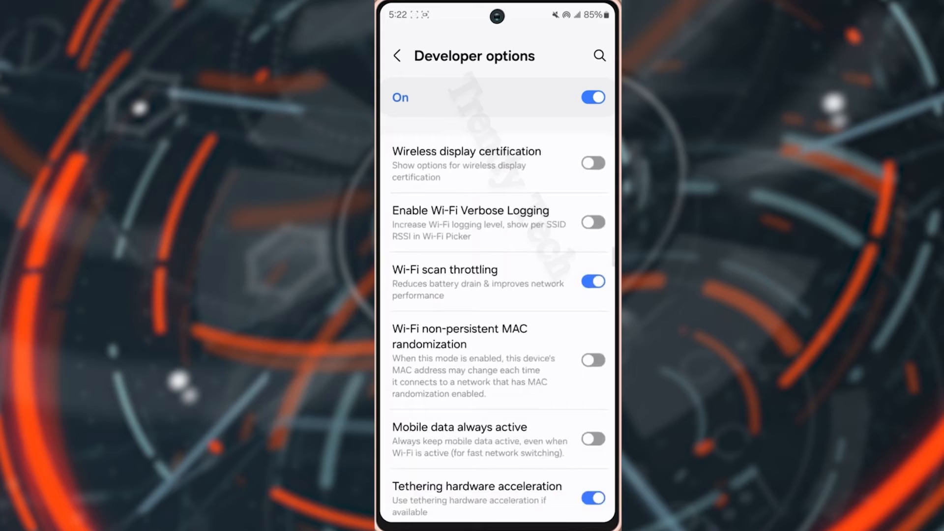
scroll(up, 3)
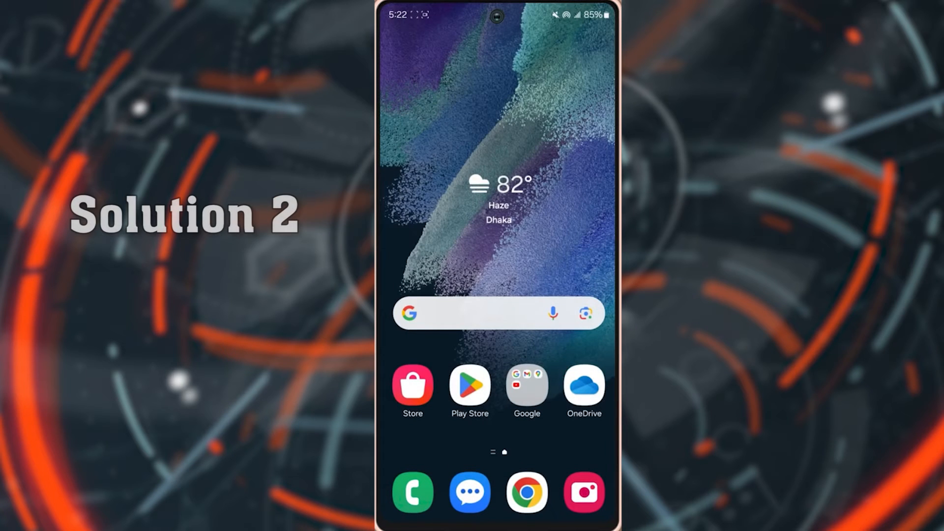
Step: Forget the connected Xp network from the Wi-Fi list so it can be rejoined with its password
scroll(up, 3)
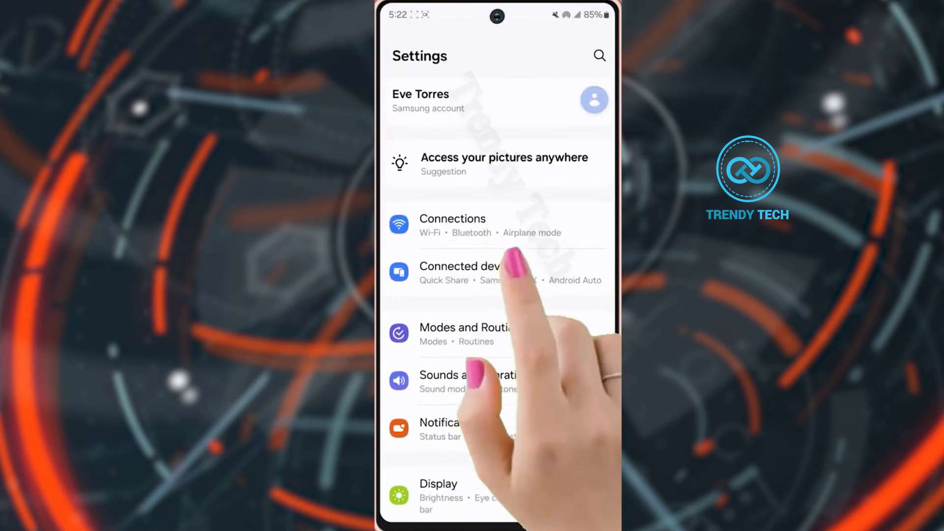
click(429, 232)
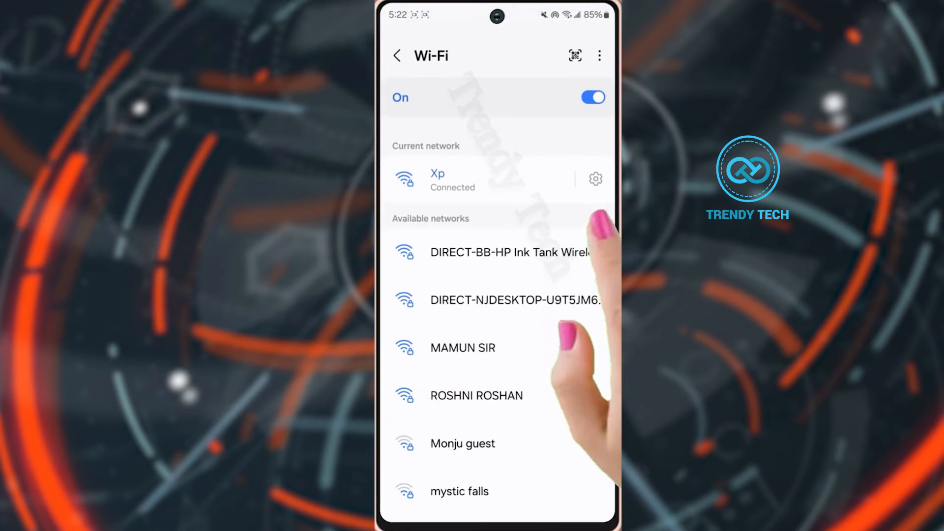
click(595, 178)
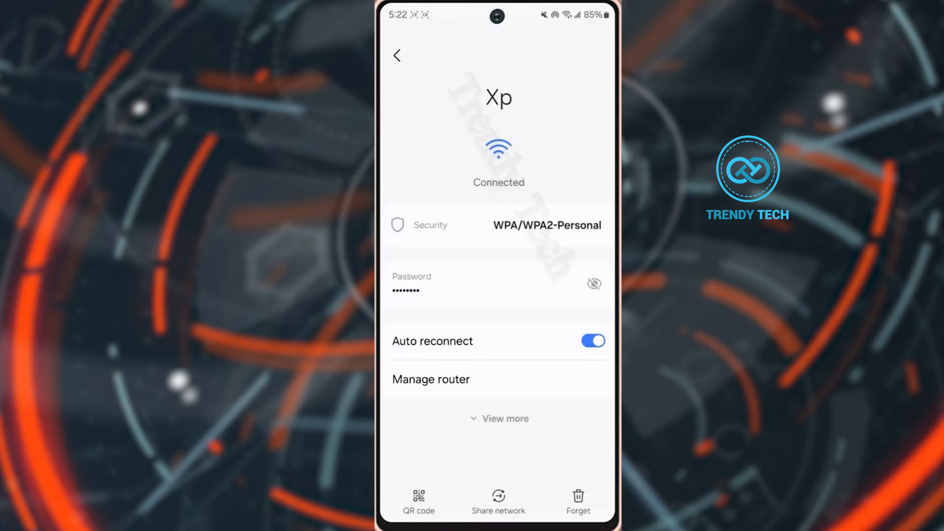
click(396, 55)
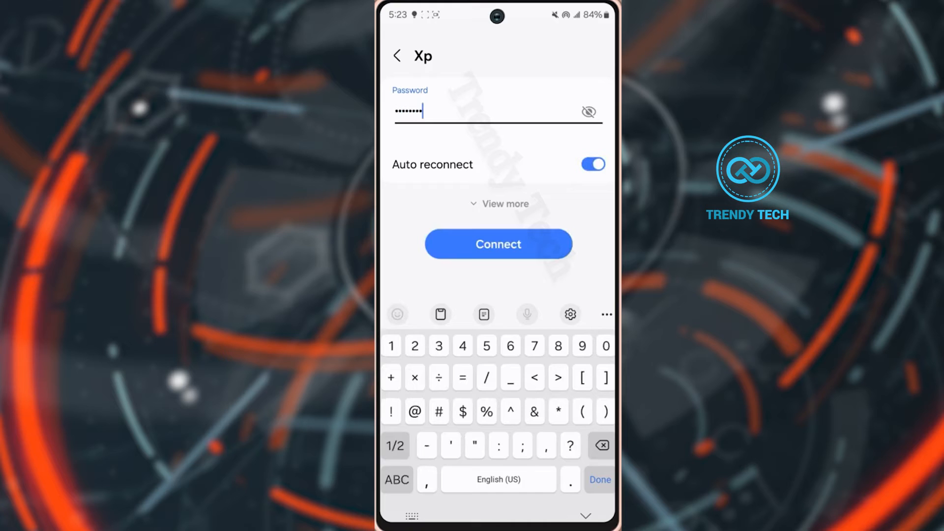
Step: Switch Xp's IP settings to Static and enter IP address 168.68.11.8 with gateway and prefix length 24
click(498, 203)
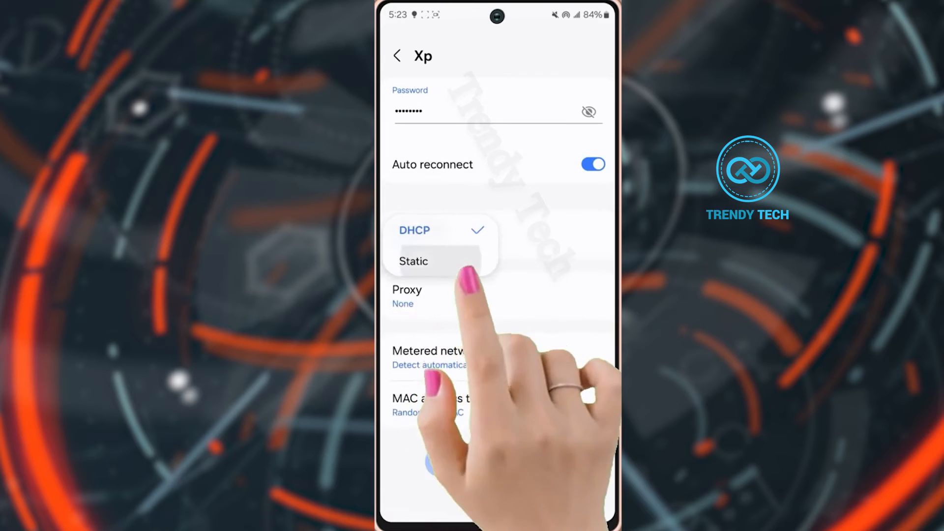
click(414, 261)
text(198.)
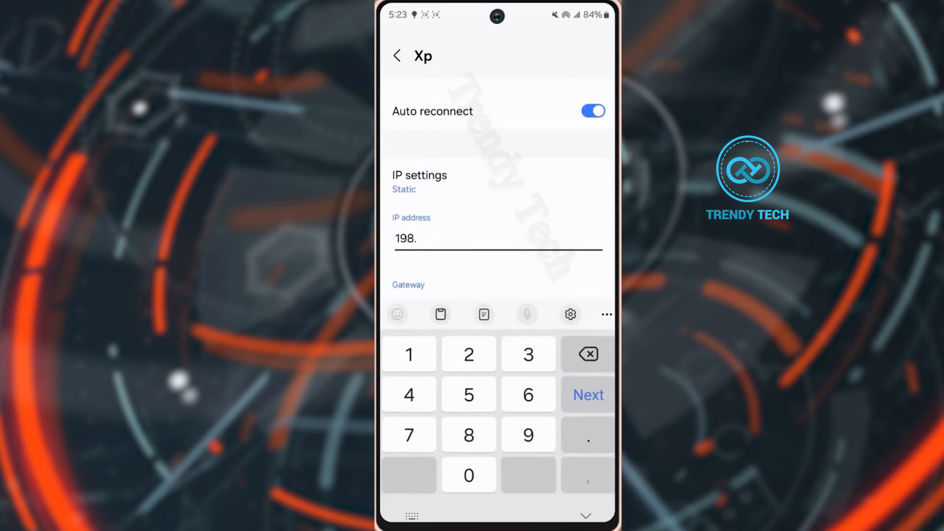
text(168.68.11.8)
text(8.8)
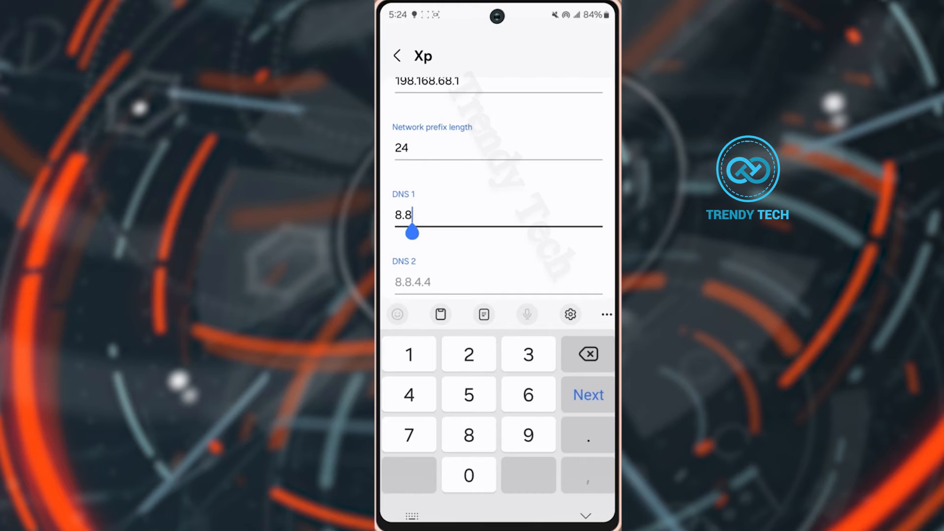
Step: Set DNS 1 to 8.8.8.8 and DNS 2 to 8.8.4.4, then reconnect to Xp
click(587, 354)
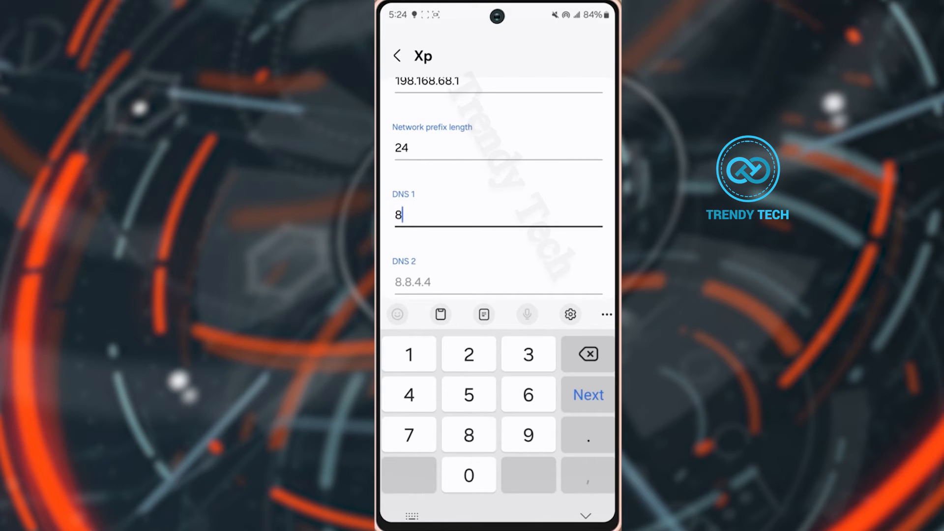
text(.8.8.)
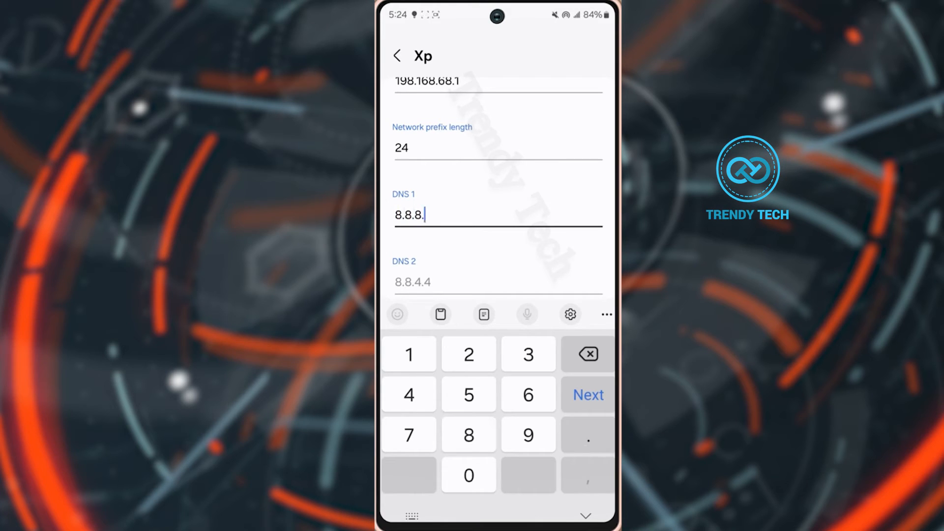
click(468, 433)
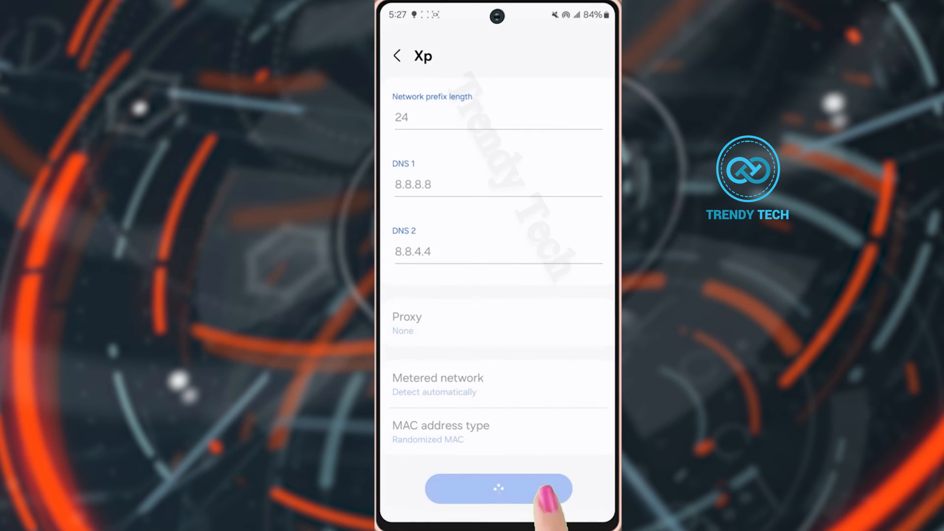
click(497, 489)
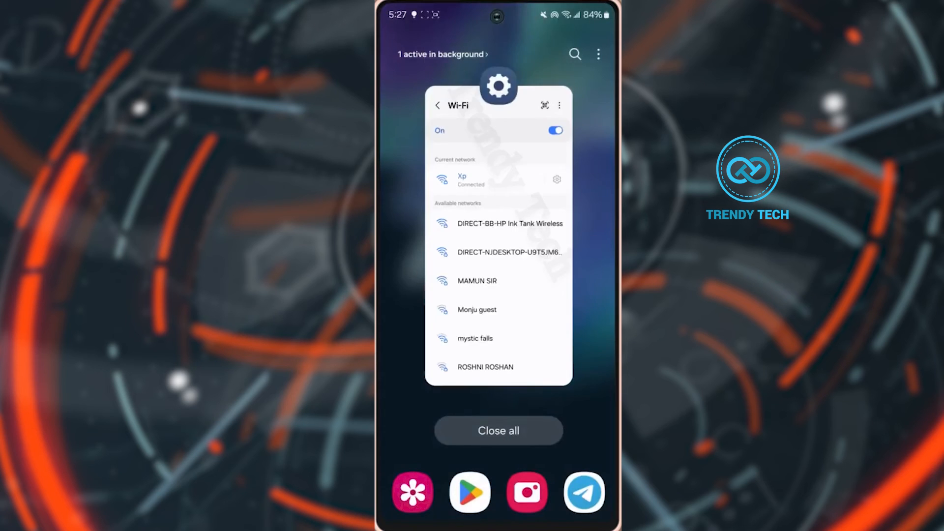
Step: Reset Wi-Fi and Bluetooth settings via General management > Reset and confirm
click(497, 429)
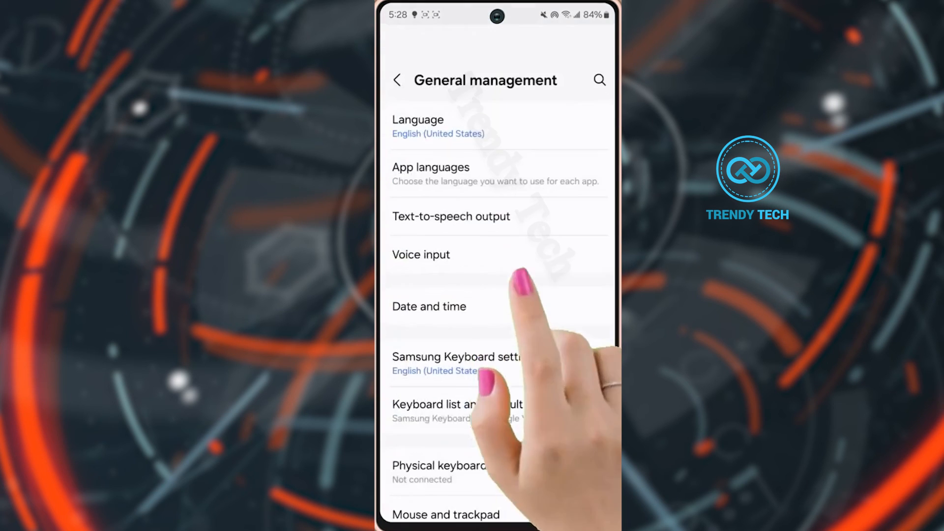
scroll(up, 3)
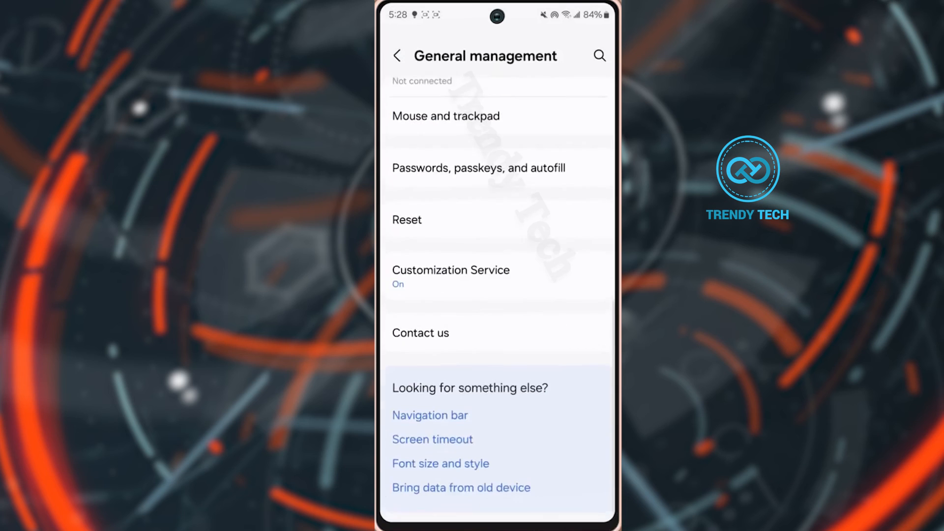
click(407, 219)
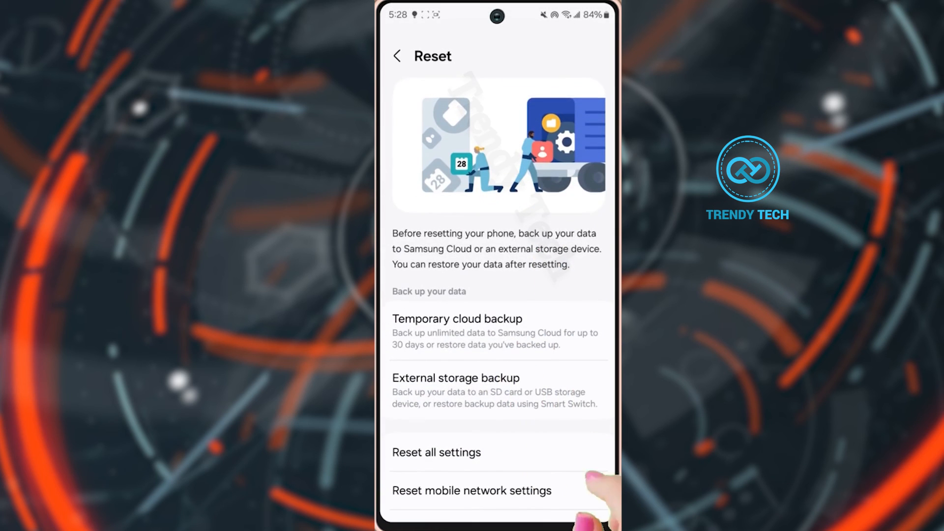
scroll(up, 3)
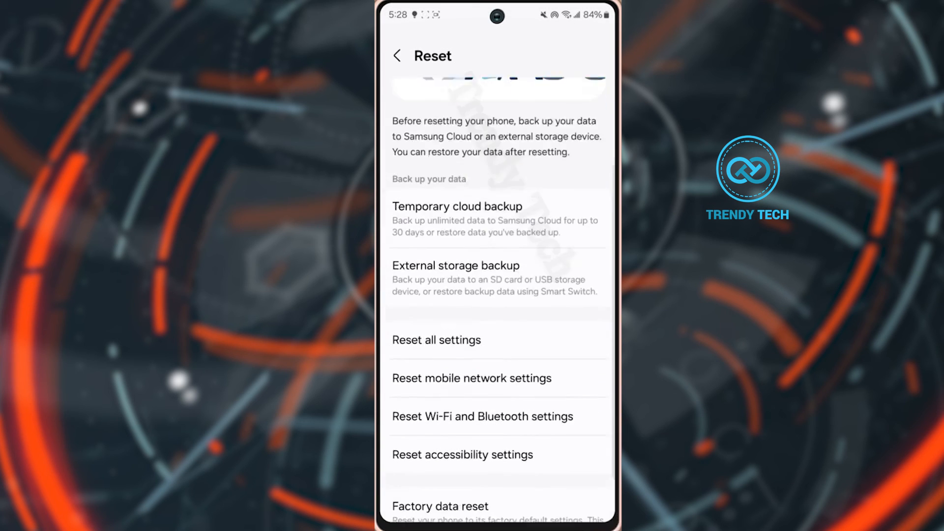
click(482, 415)
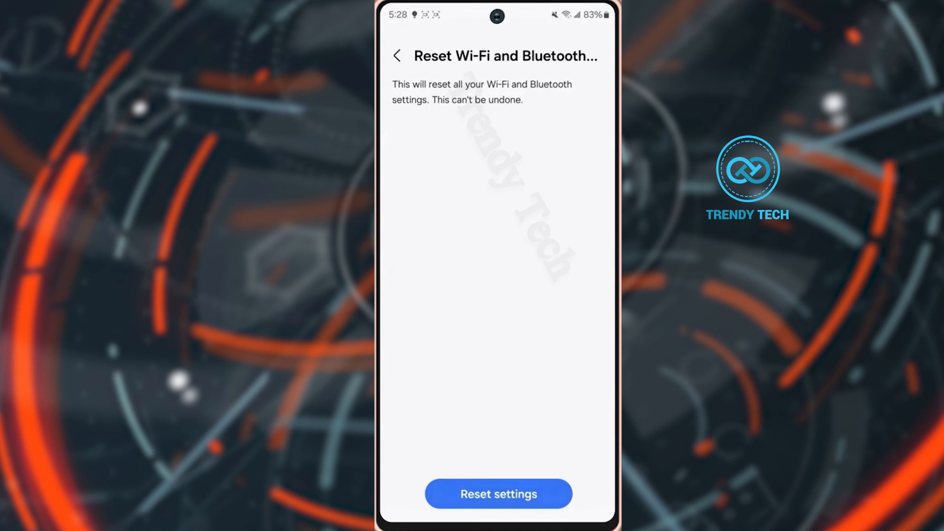
click(498, 492)
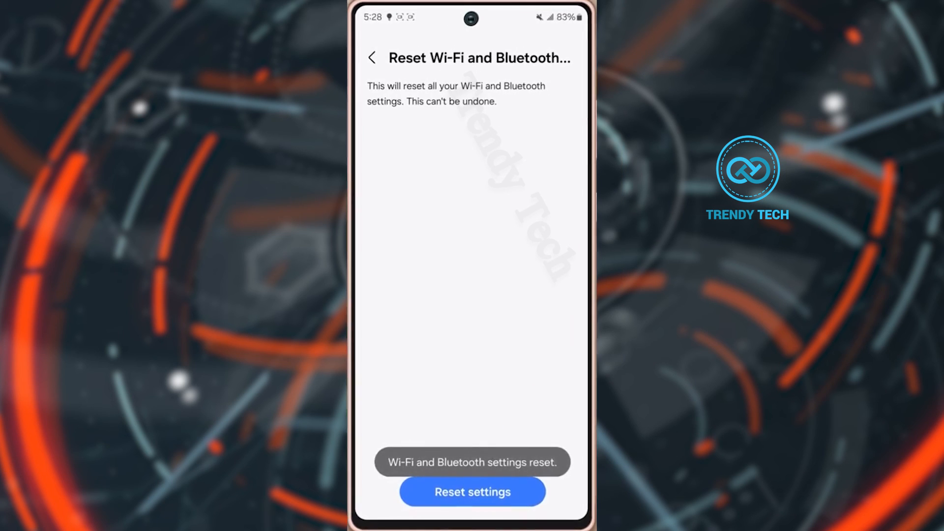